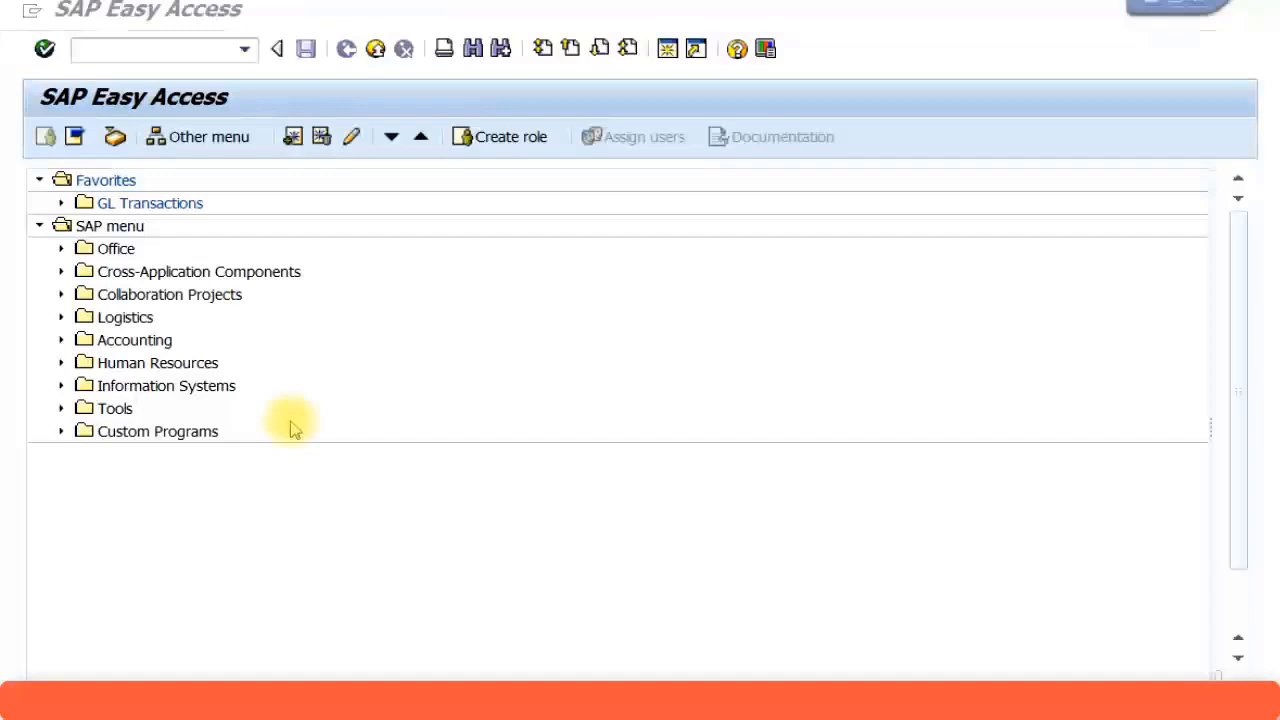
mouse_move(483, 368)
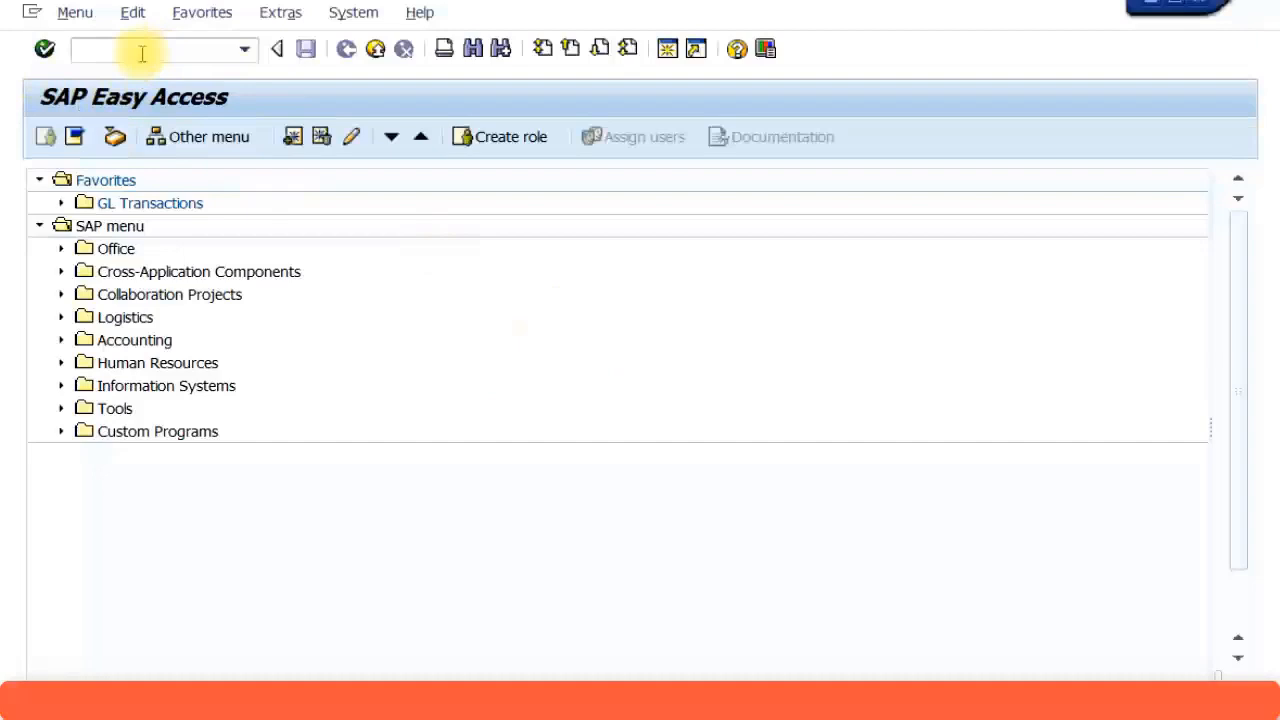
Open transaction FB70 for customer invoice entry.
text(FB7)
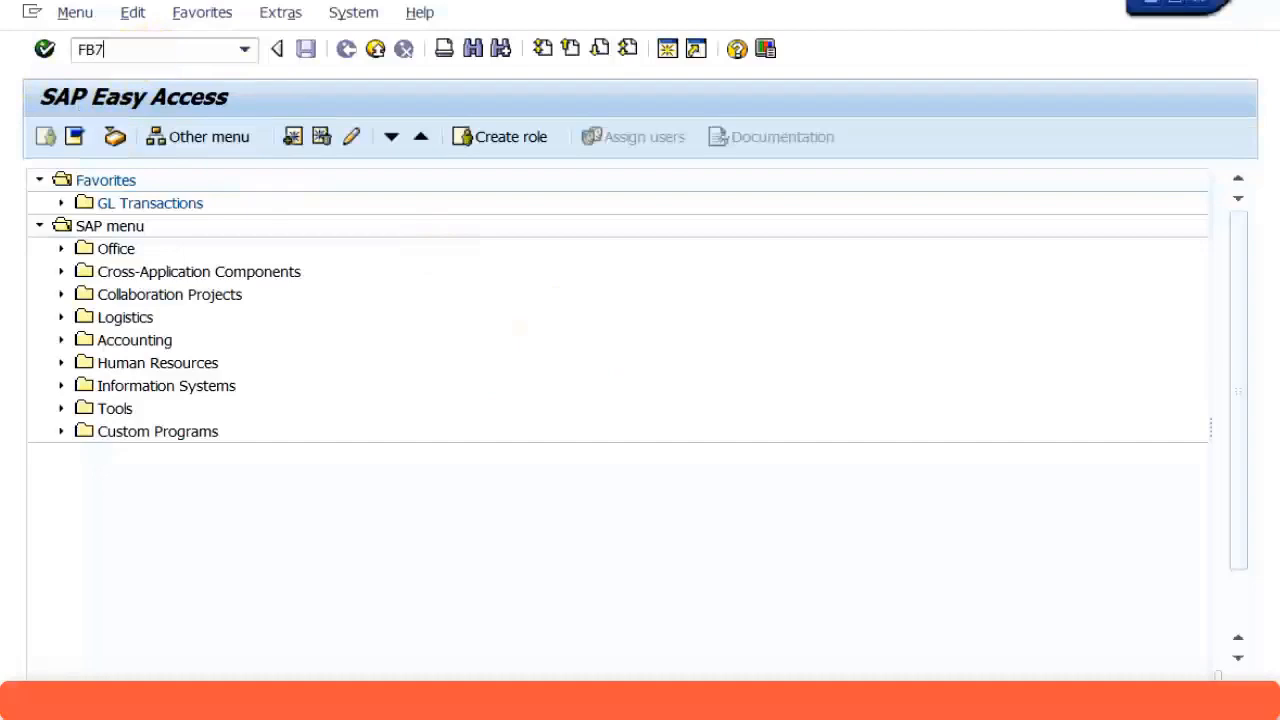
text(0)
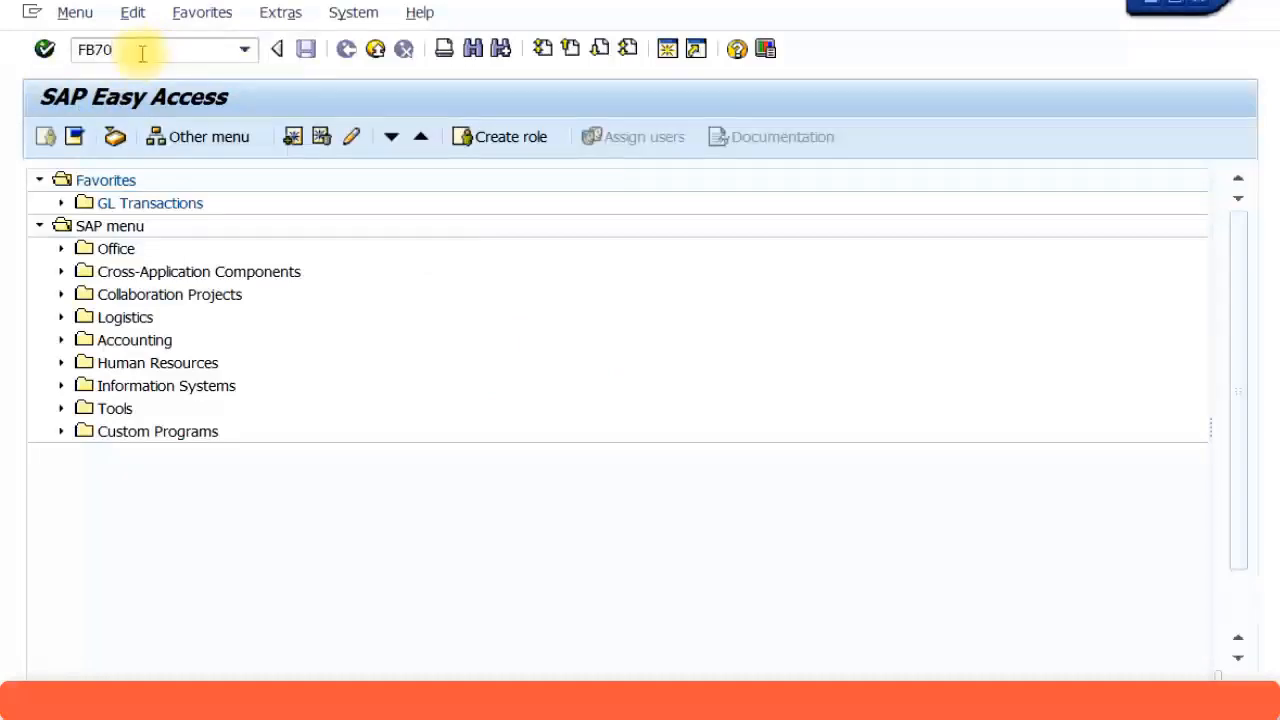
key(Enter)
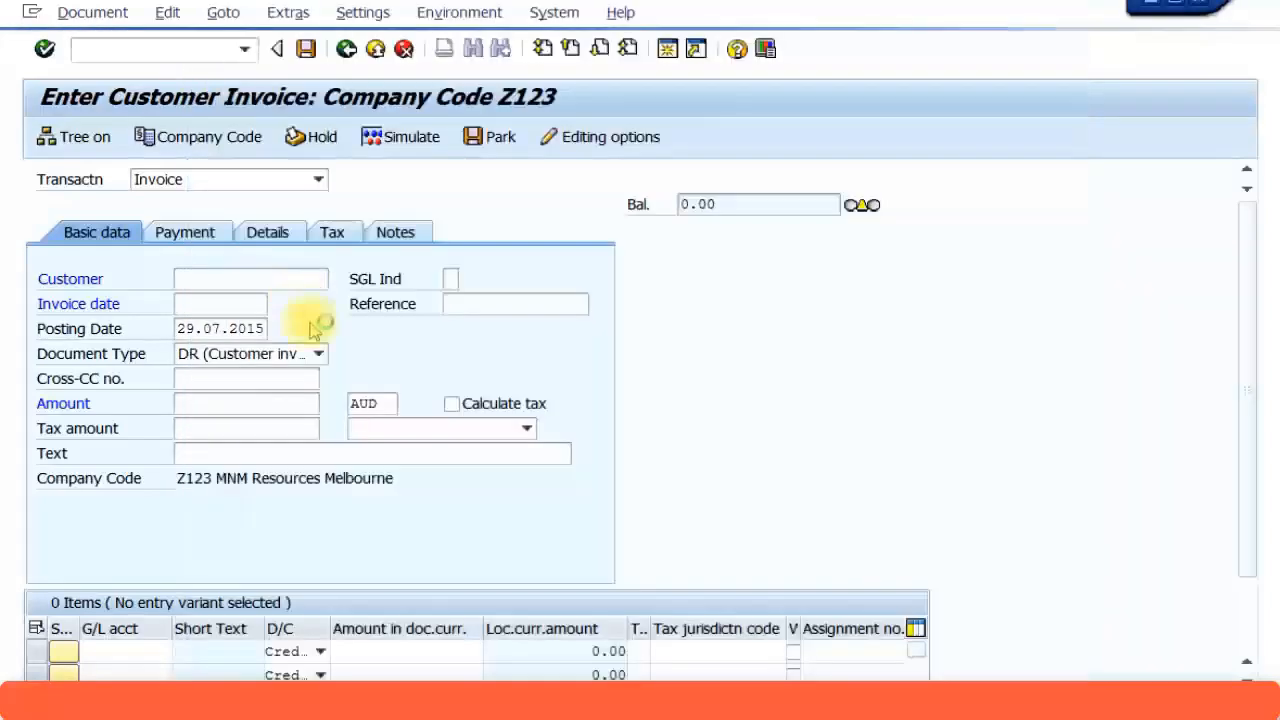
Enter customer 100141, reference 78587, amount 1100 and turn on automatic tax calculation.
text(100141)
text(28.07.2015)
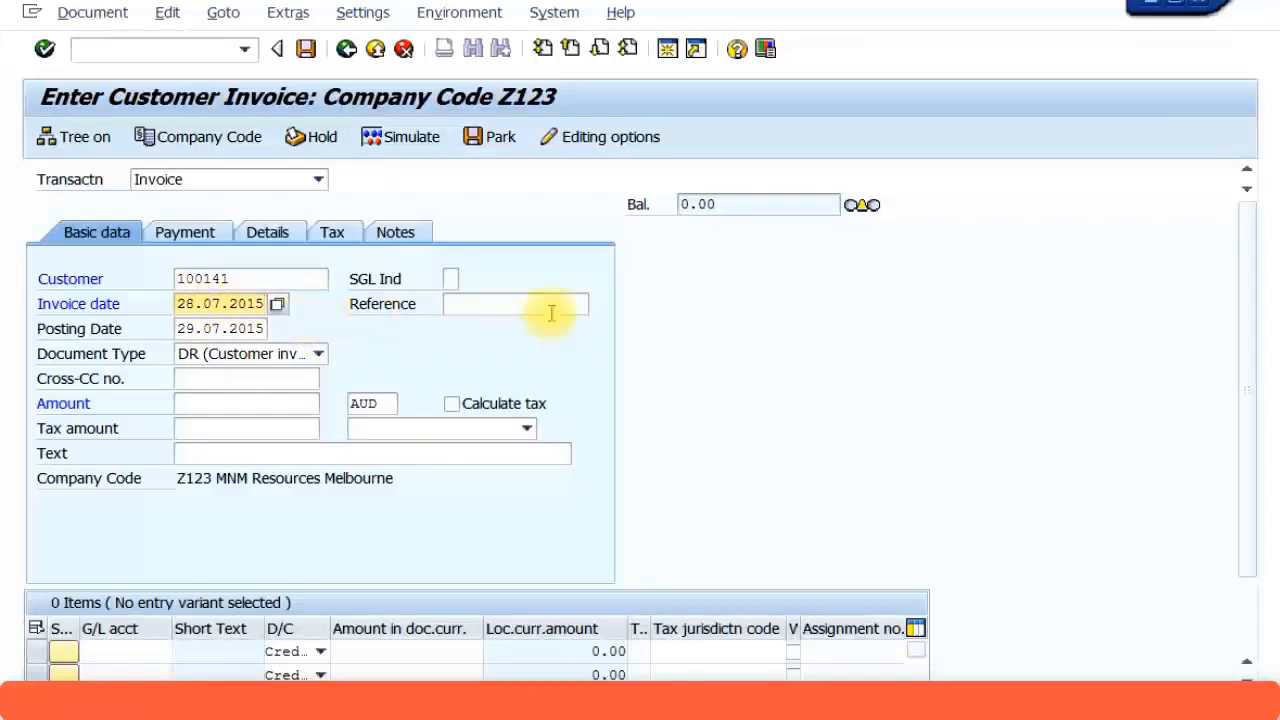
text(78587)
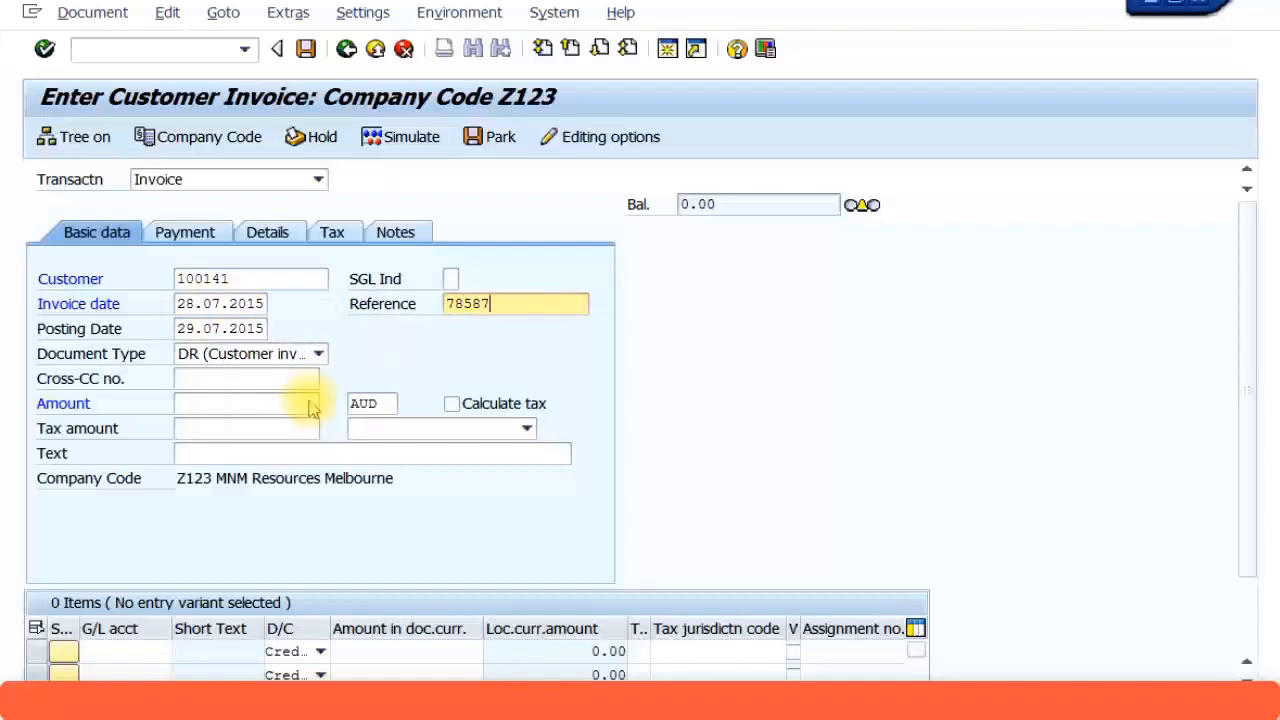
text(1)
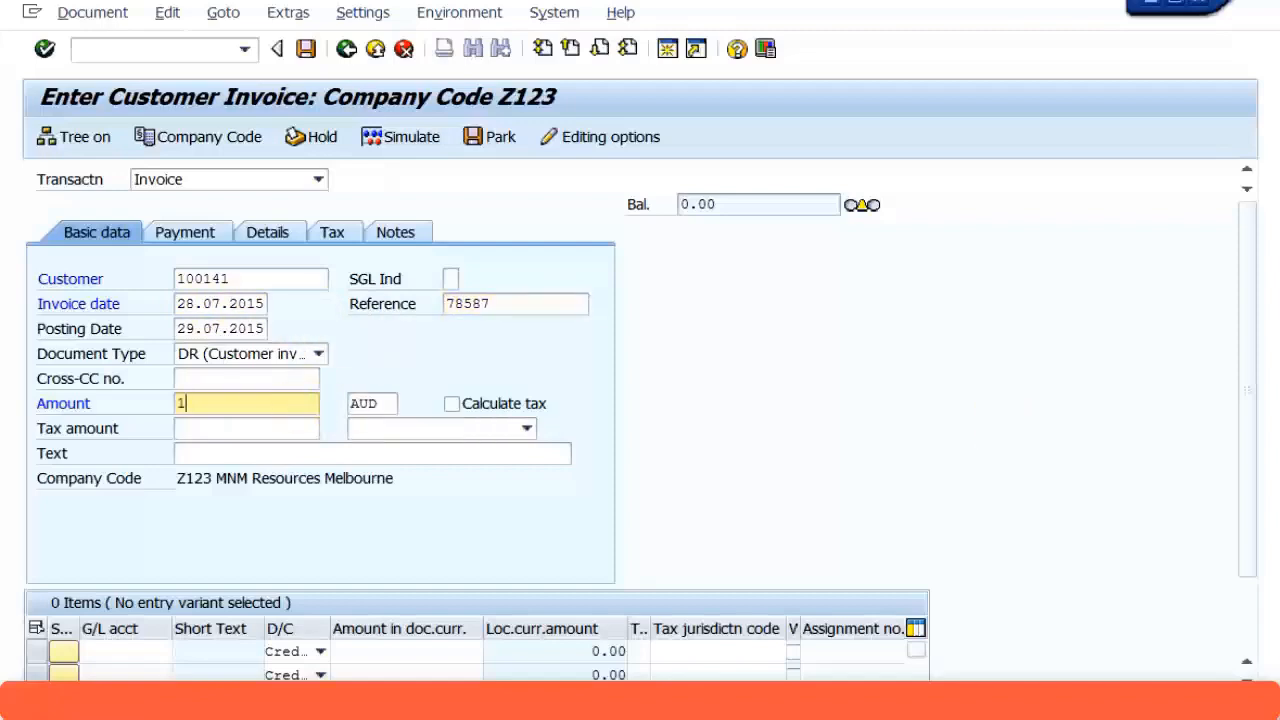
text(100)
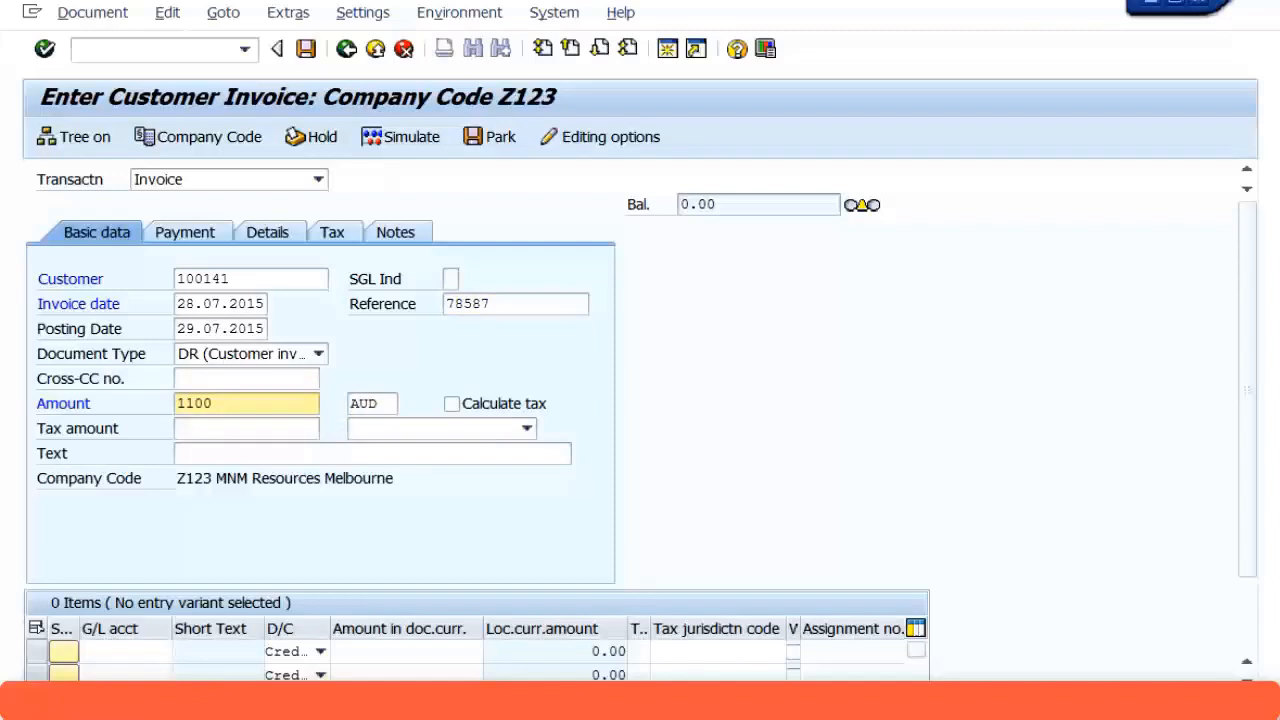
click(451, 403)
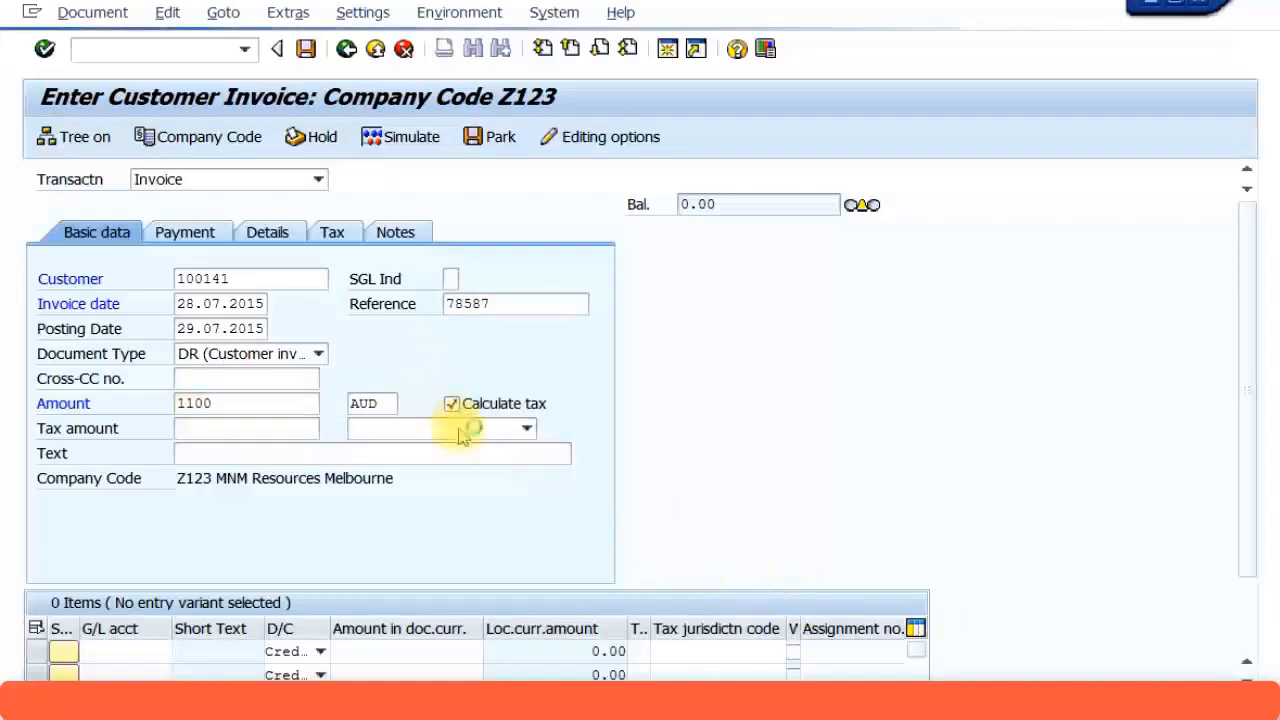
Choose tax code S1 (G.S.T. 10%) and enter header text 'Customer Invoice Testing'.
click(526, 428)
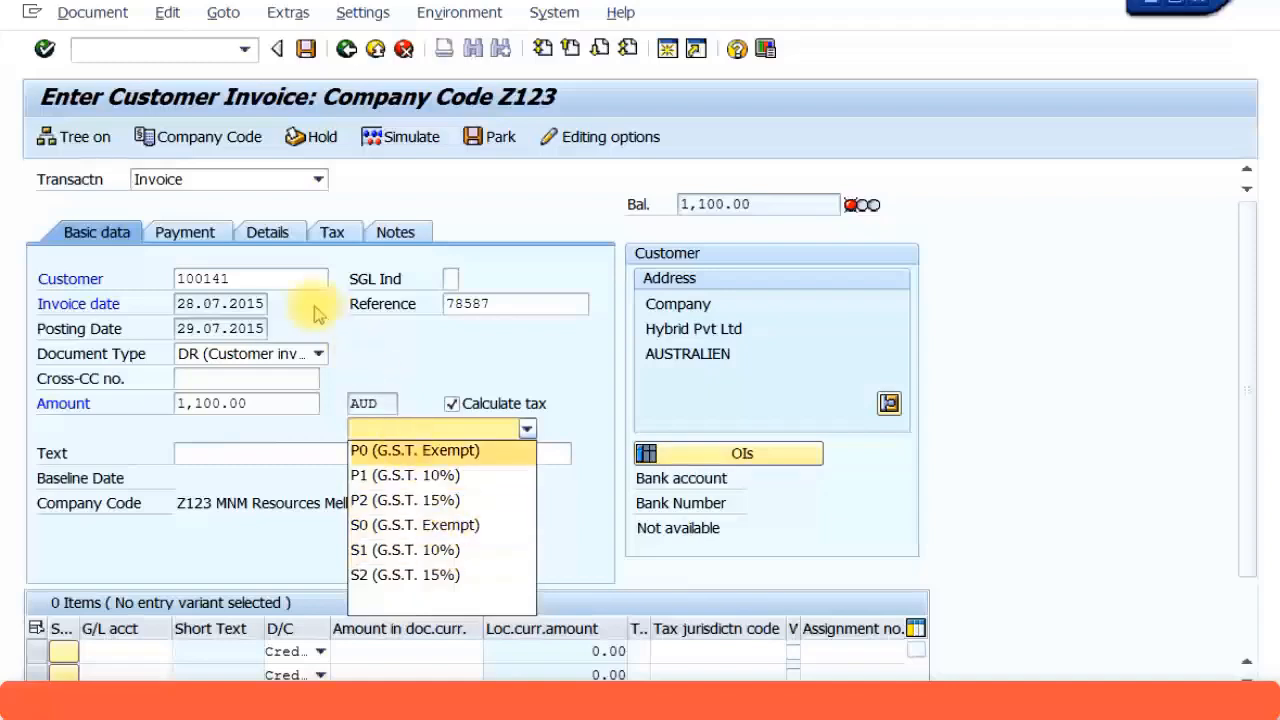
mouse_move(400, 428)
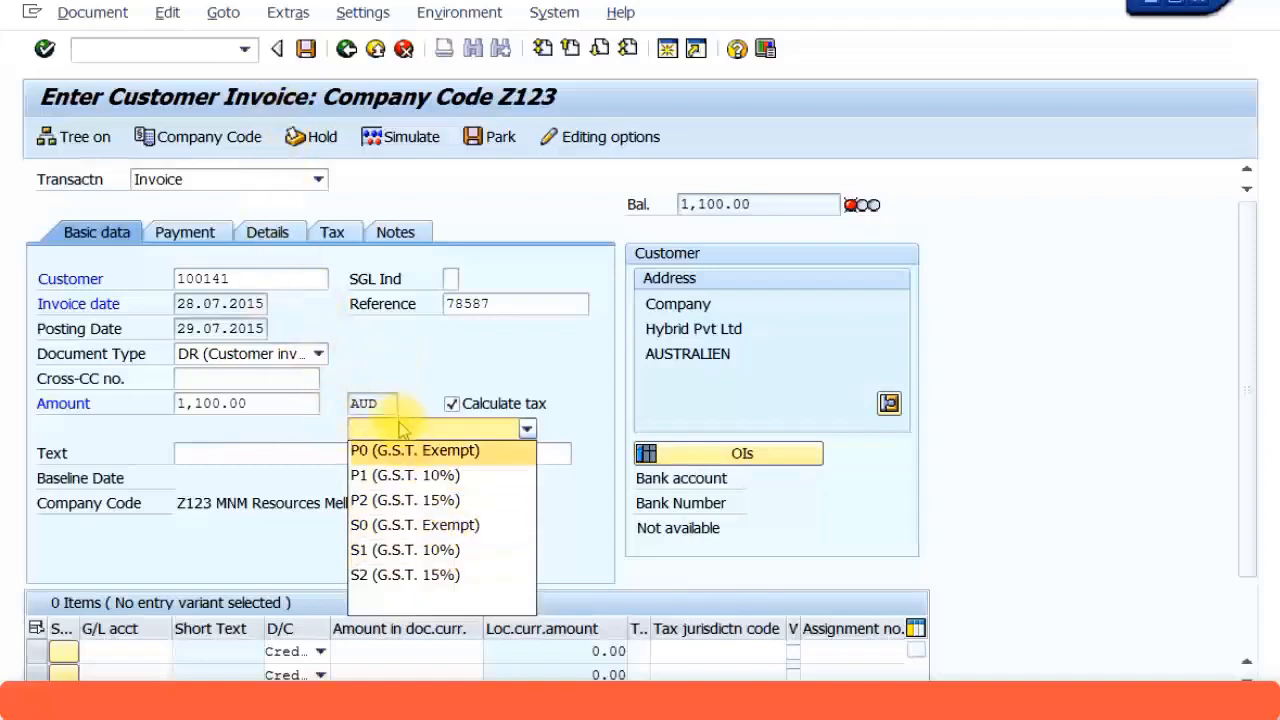
mouse_move(420, 550)
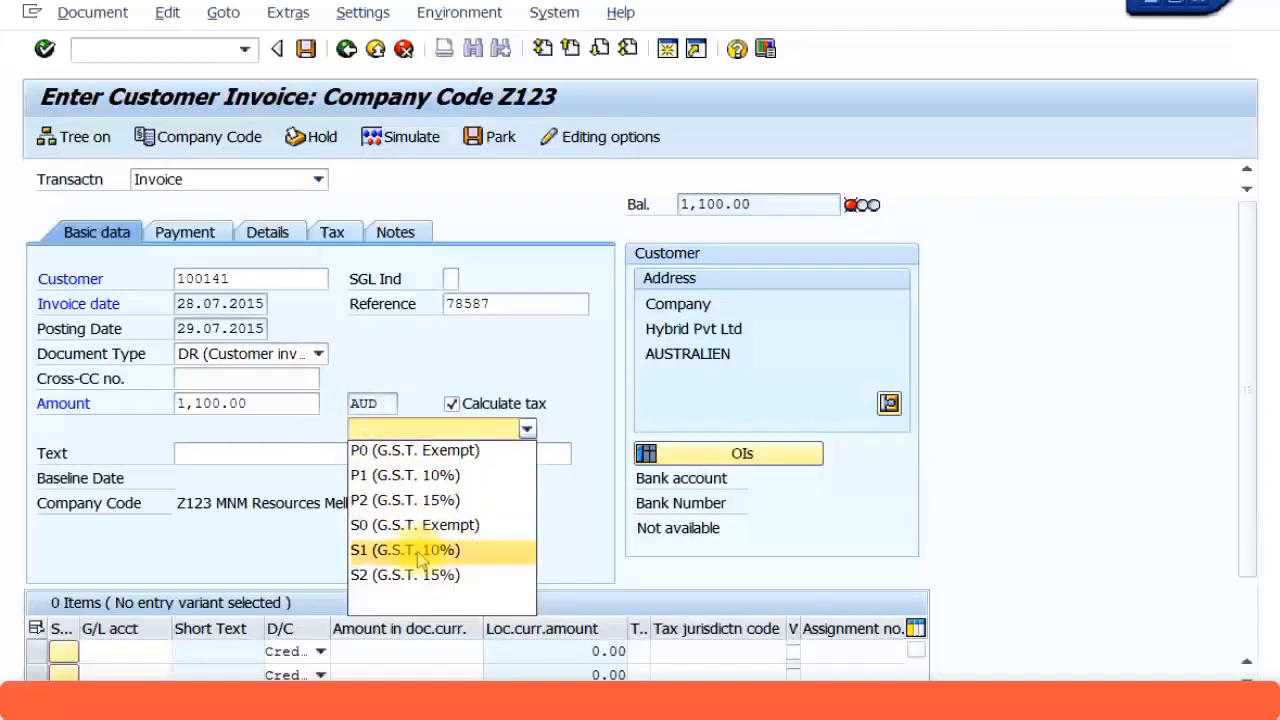
mouse_move(405, 574)
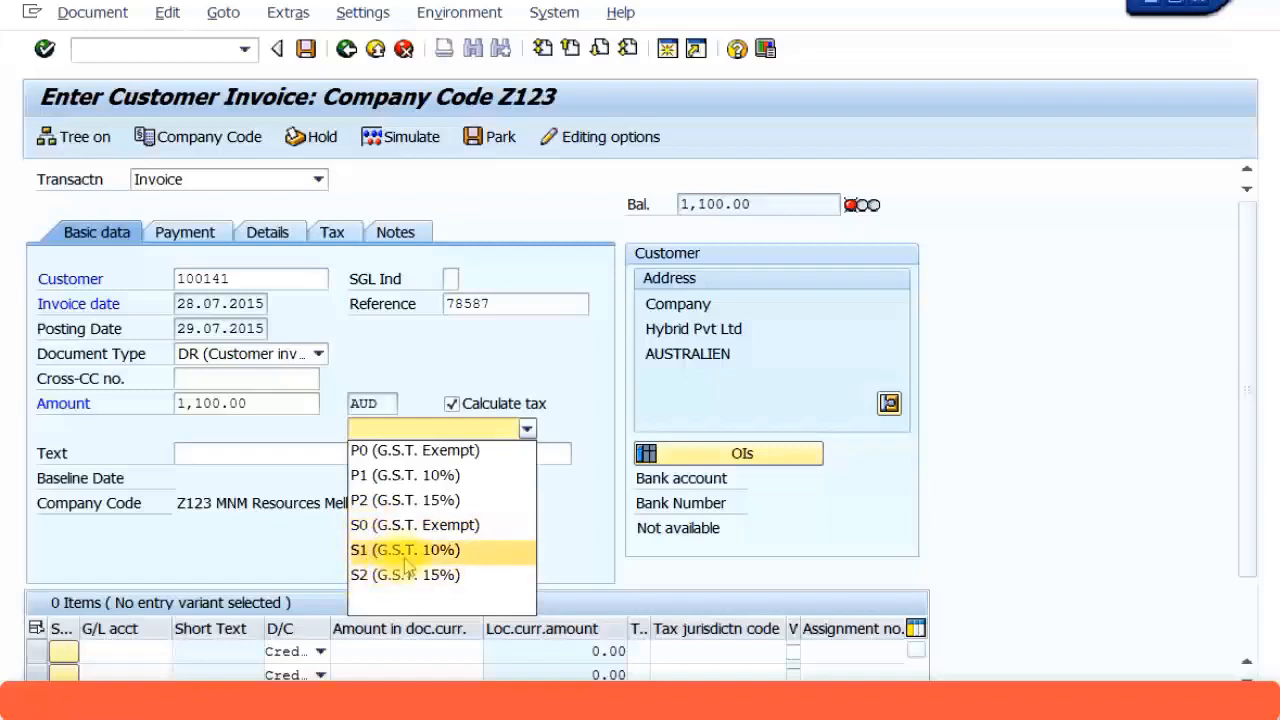
click(405, 549)
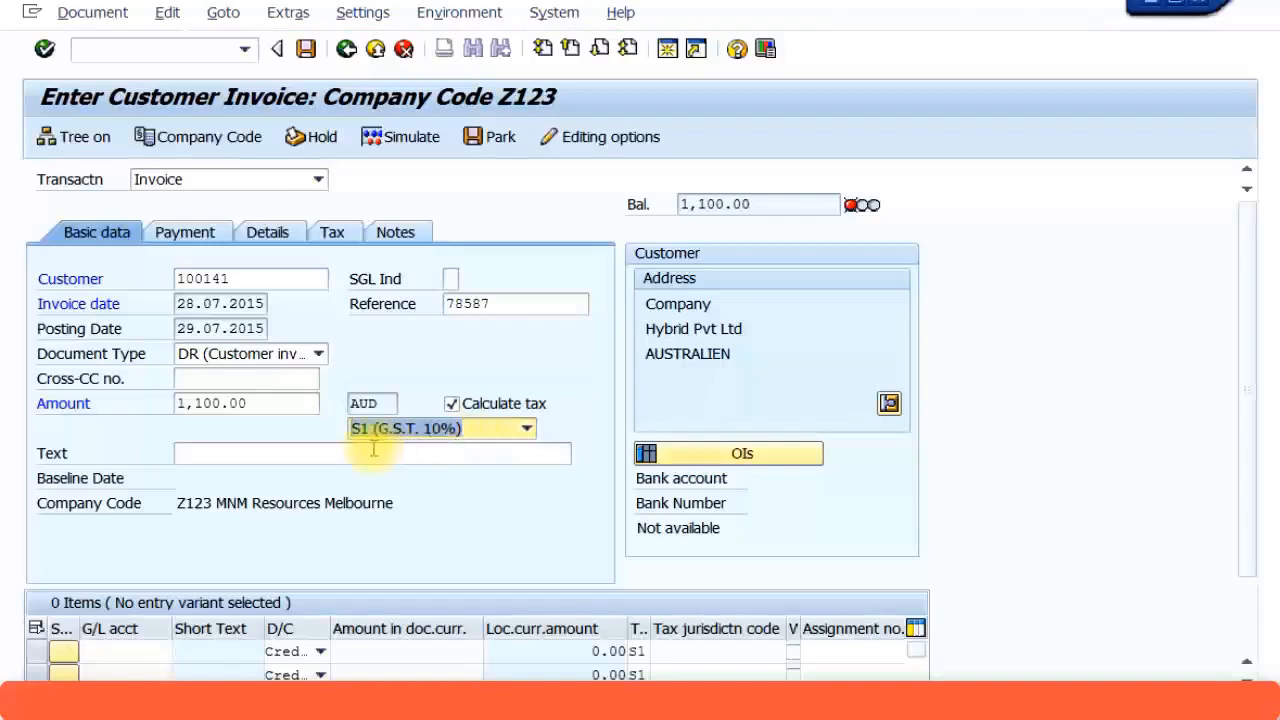
click(370, 453)
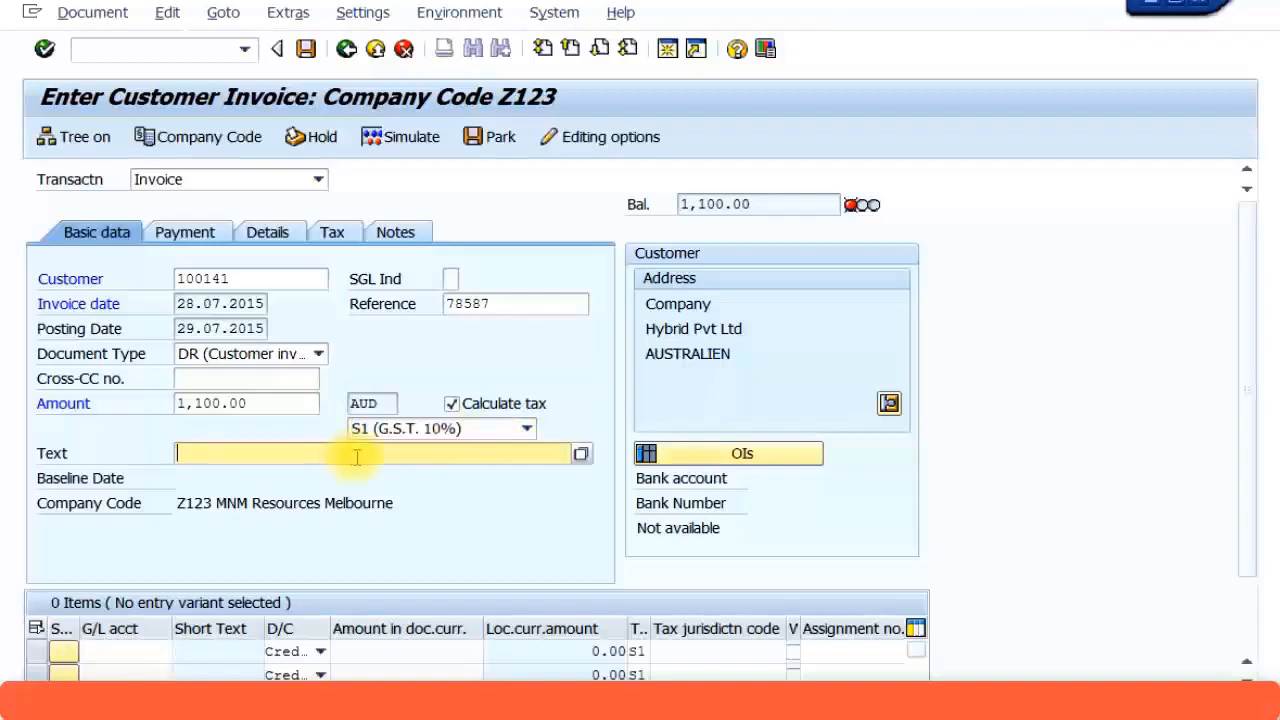
text(Customer In)
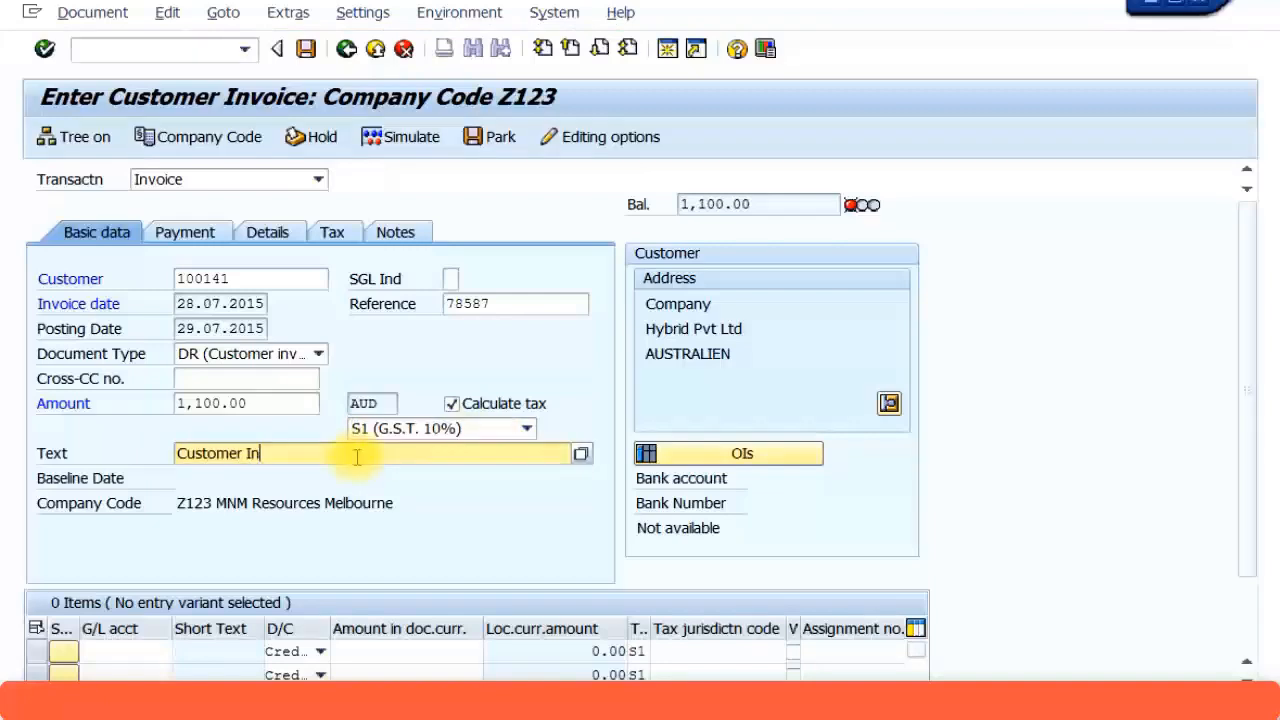
text(voice)
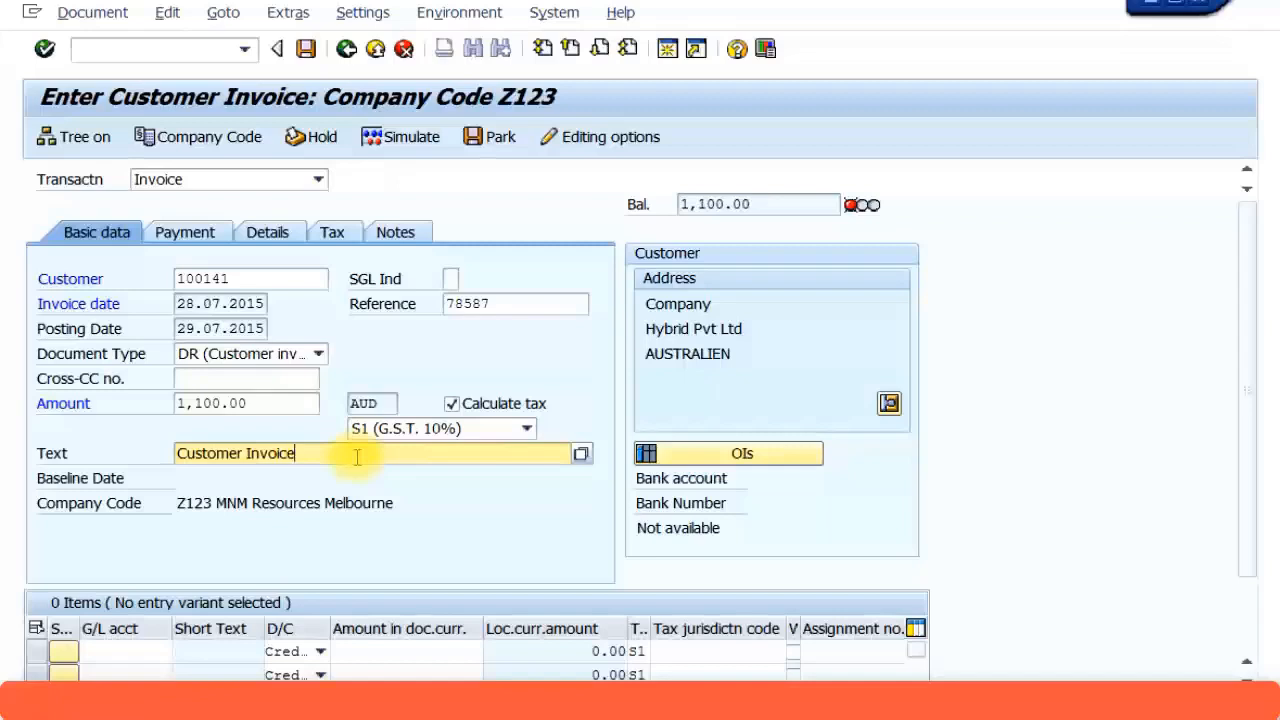
text(Test)
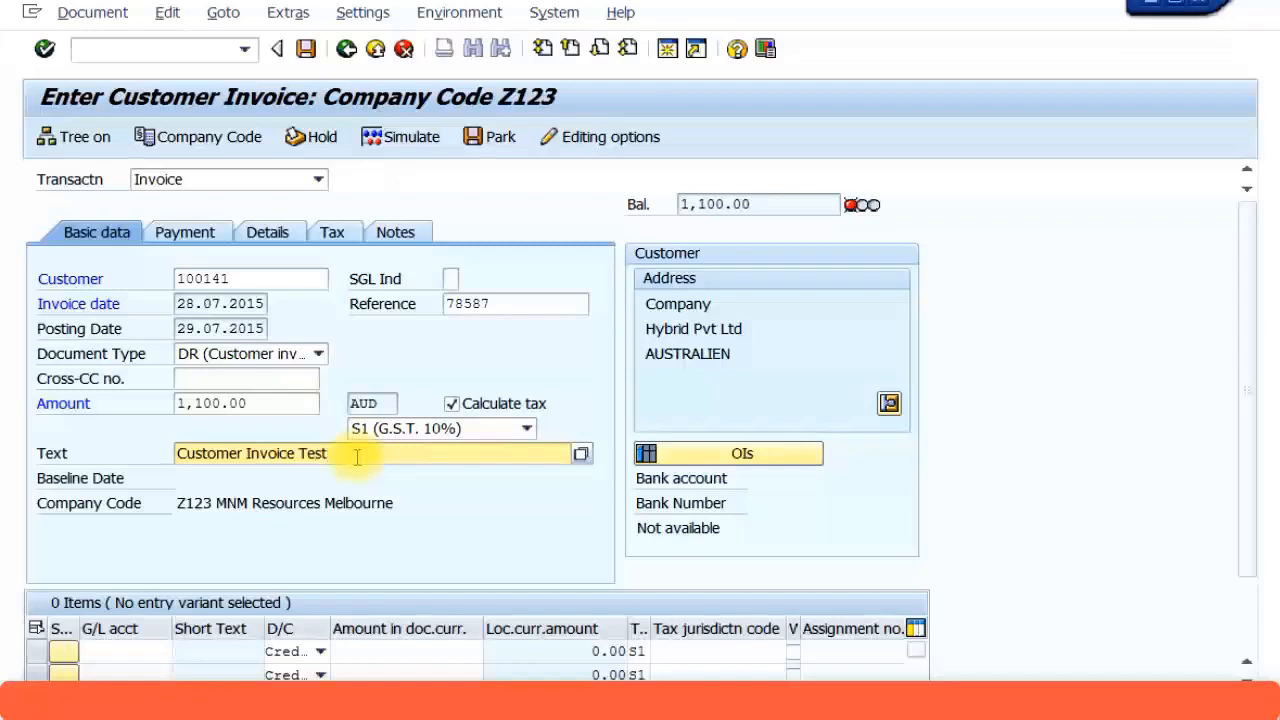
text(ing)
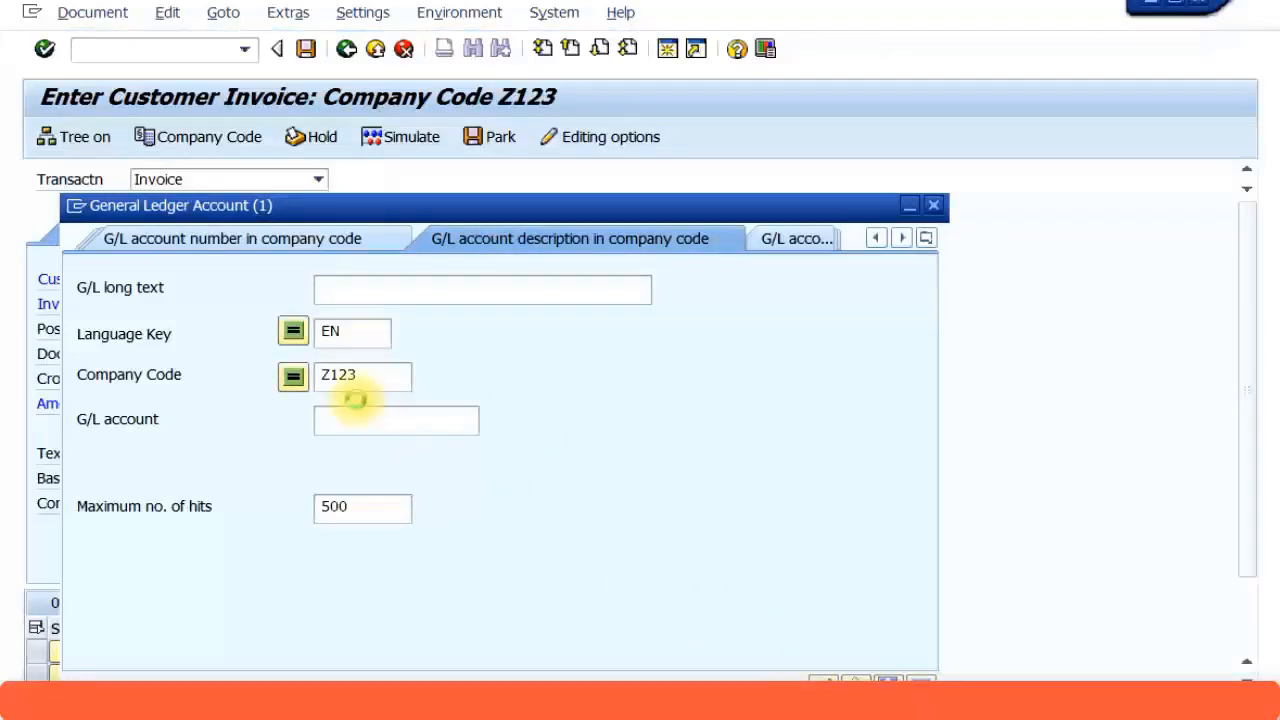
Add a revenue line item for G/L account 401000 and move to its amount.
click(396, 419)
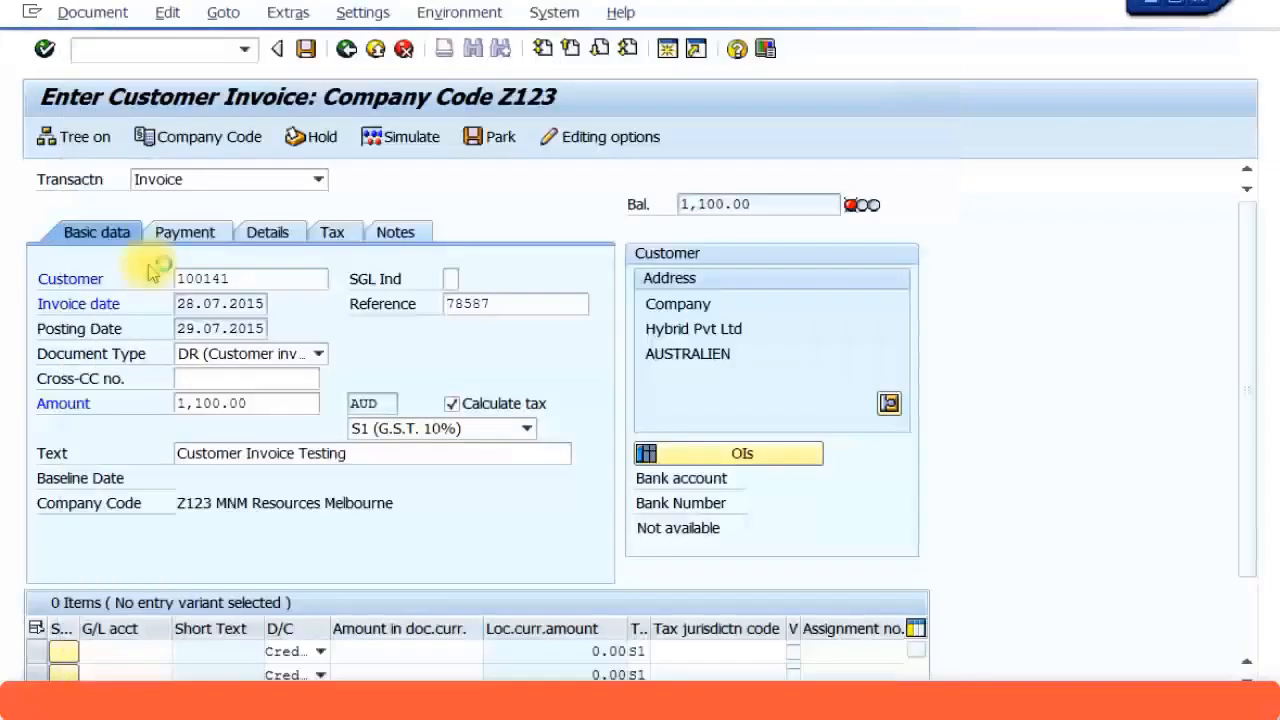
text(401000)
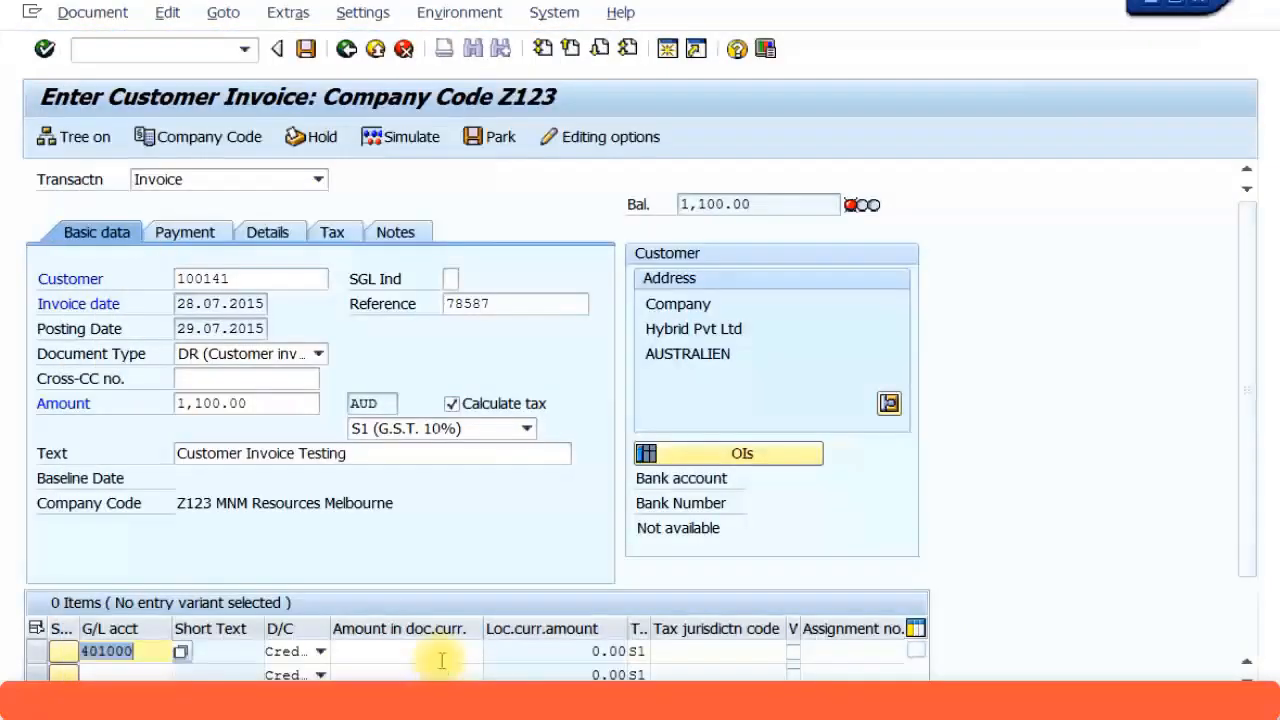
click(410, 651)
text(1,100)
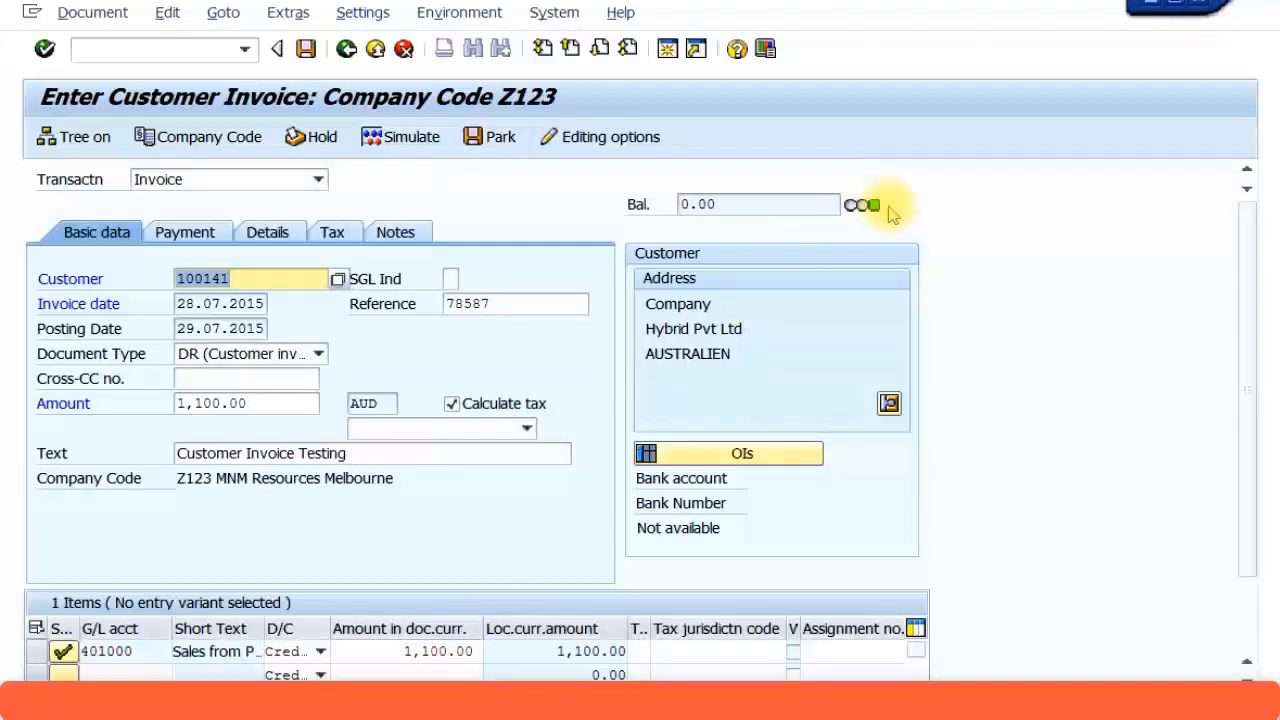
mouse_move(873, 205)
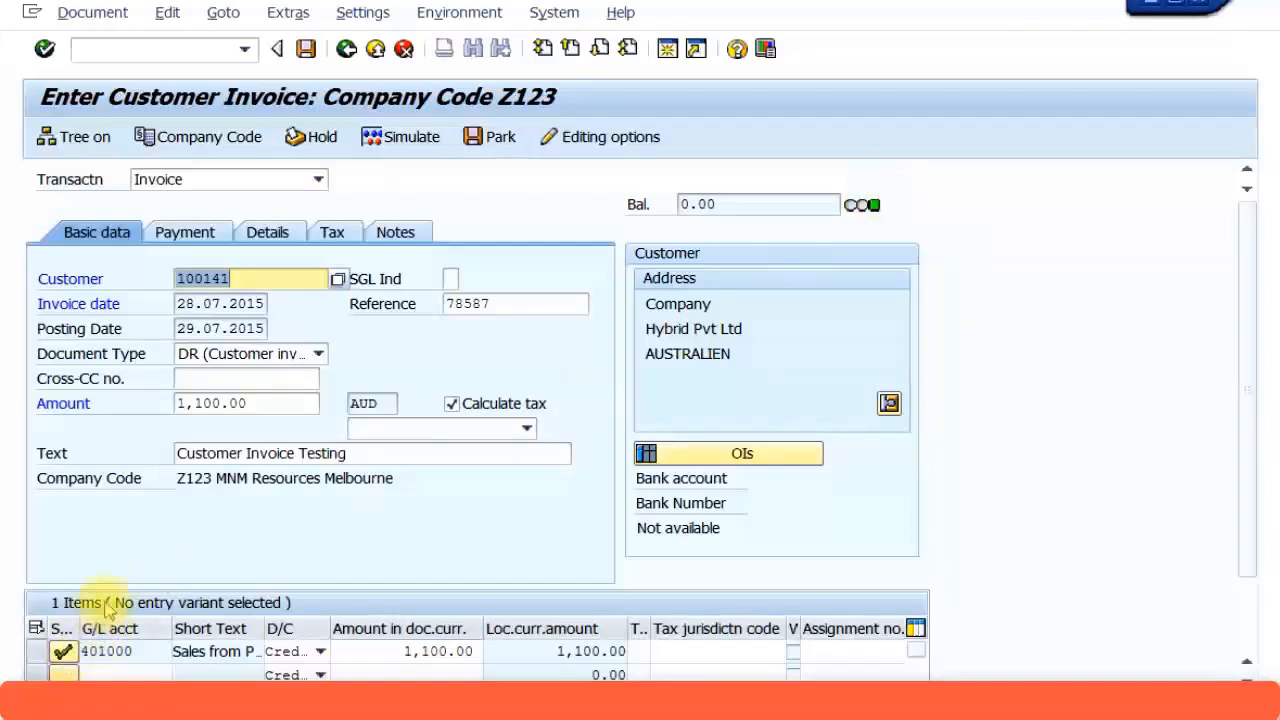
mouse_move(306, 49)
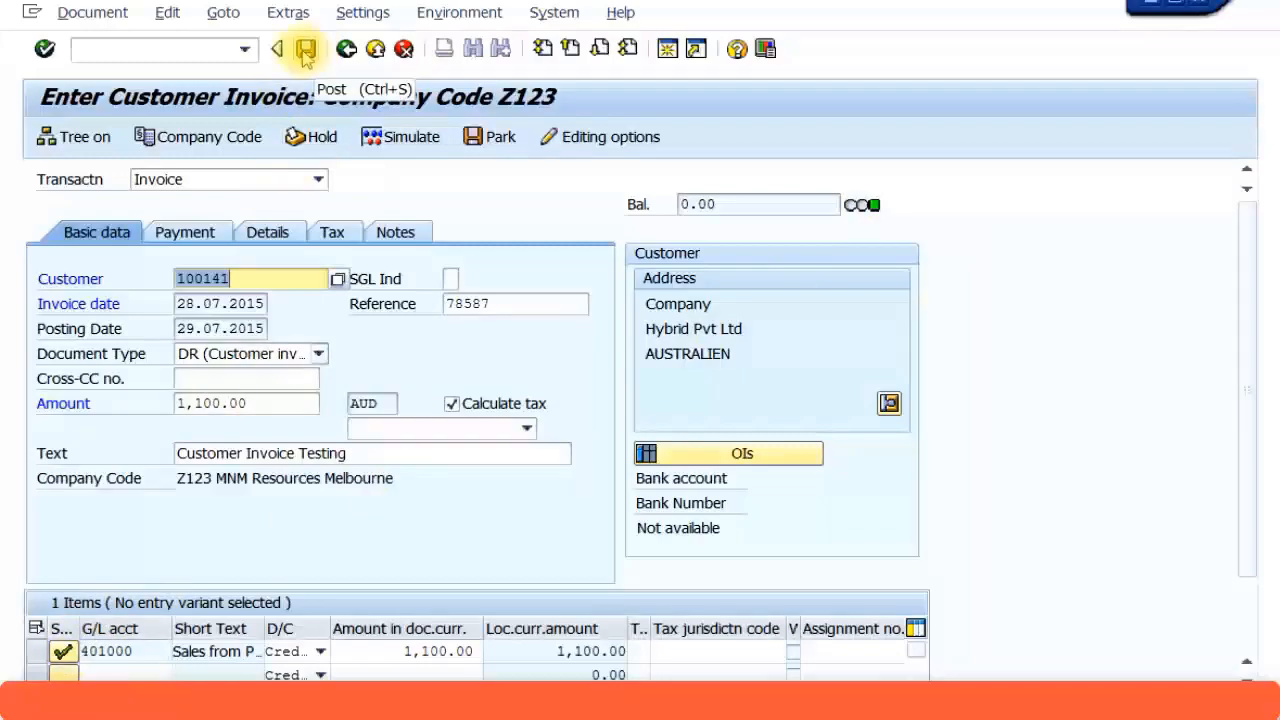